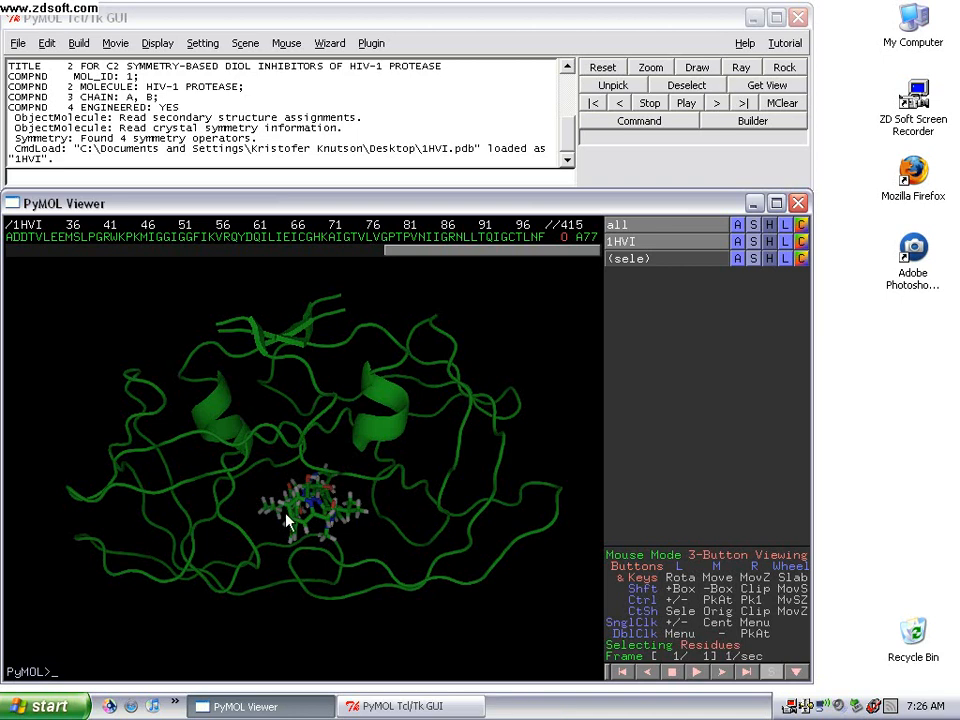
mouse_move(328, 528)
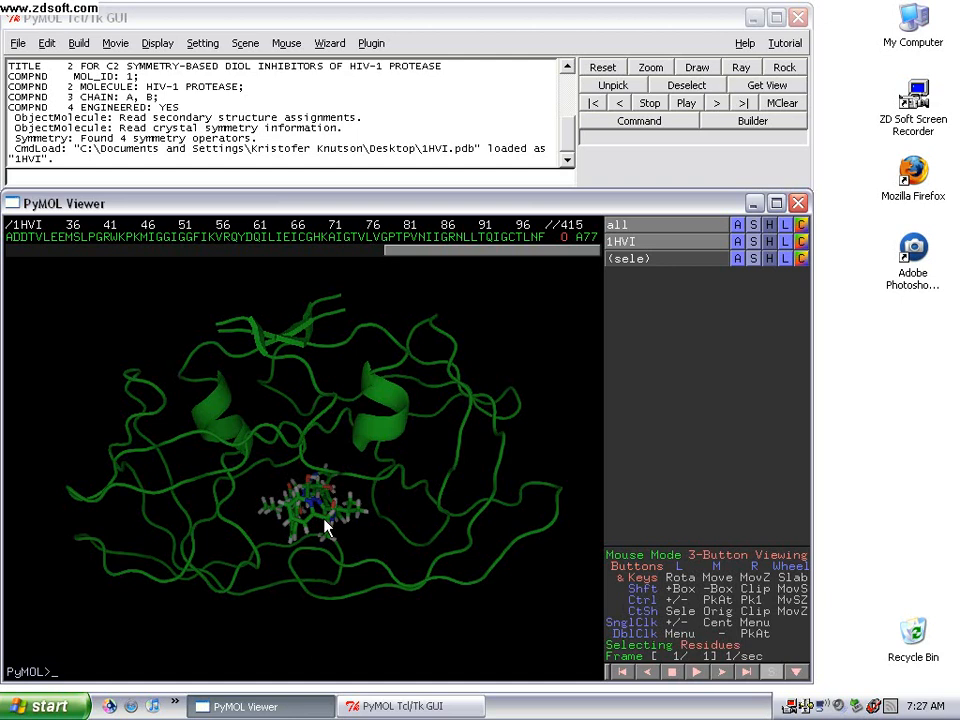
mouse_move(435, 505)
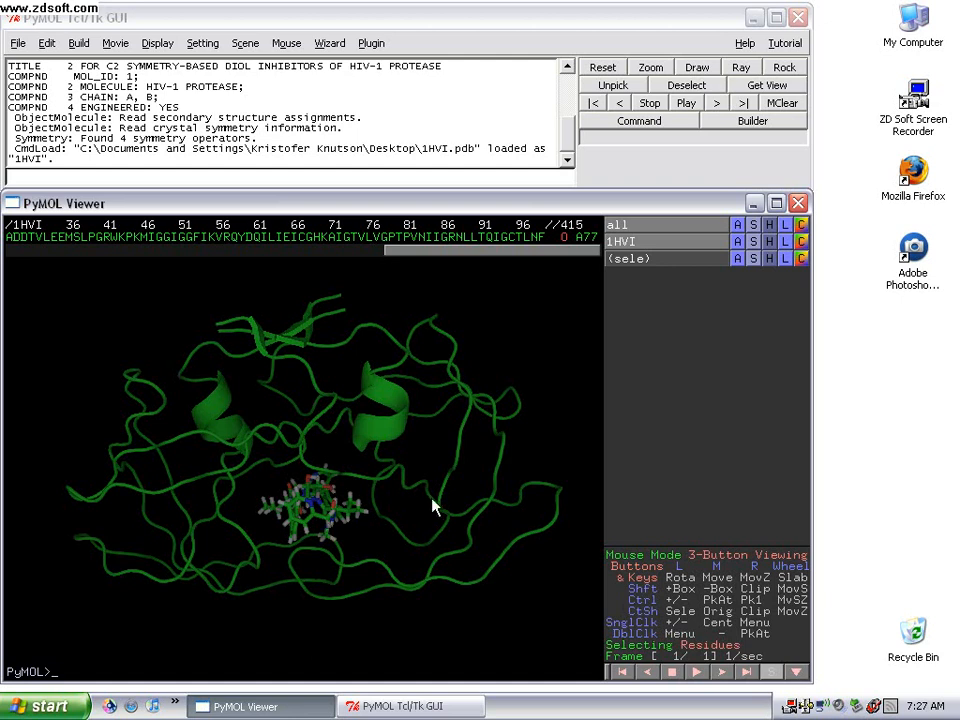
mouse_move(483, 497)
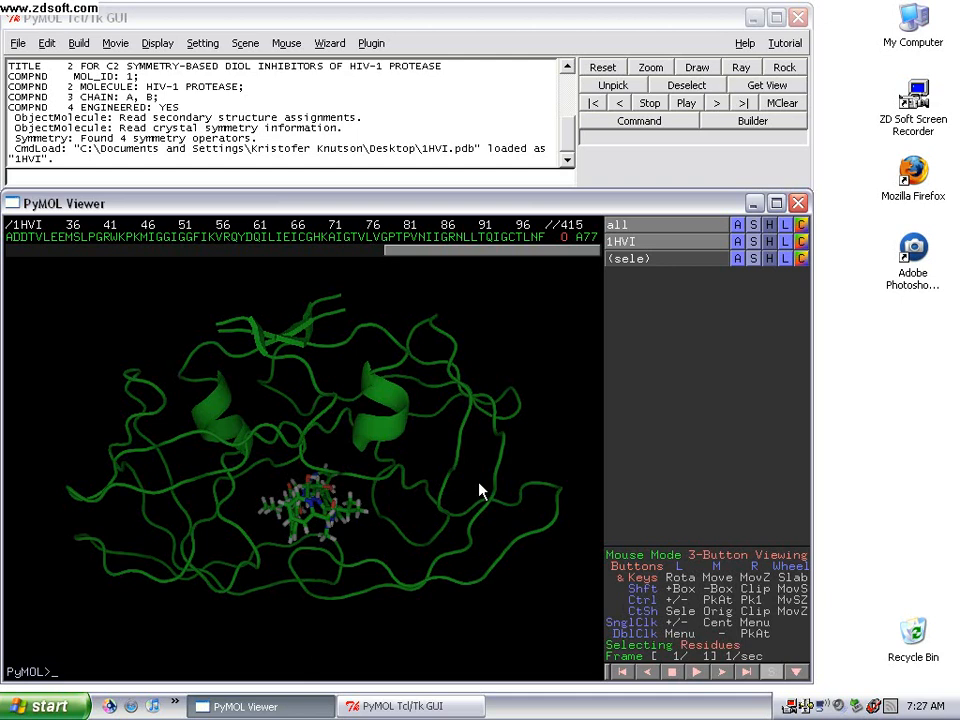
mouse_move(355, 522)
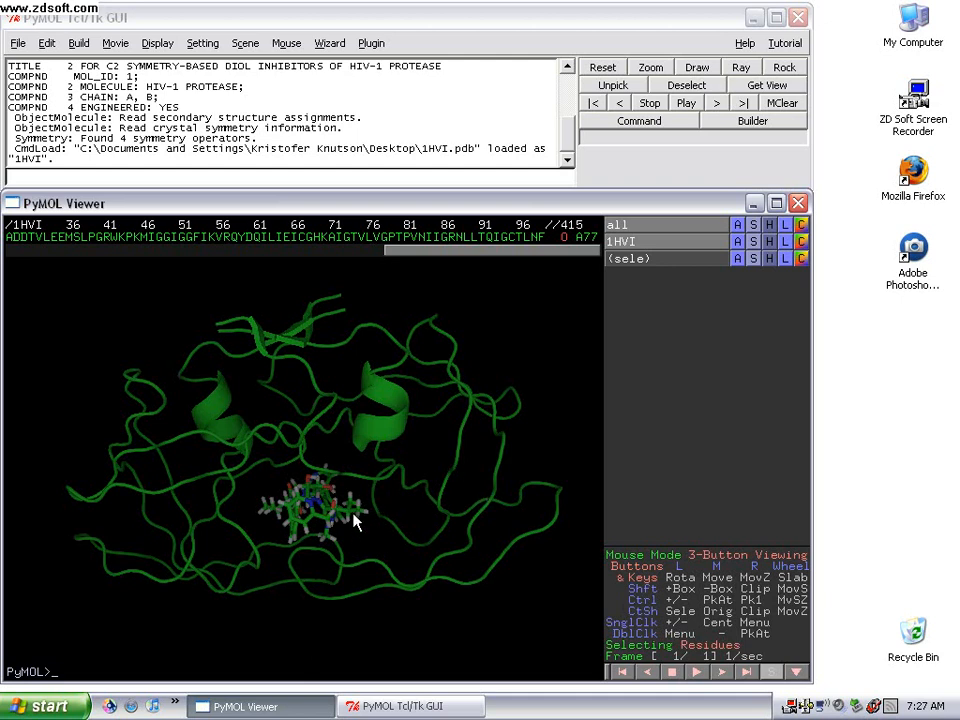
mouse_move(338, 519)
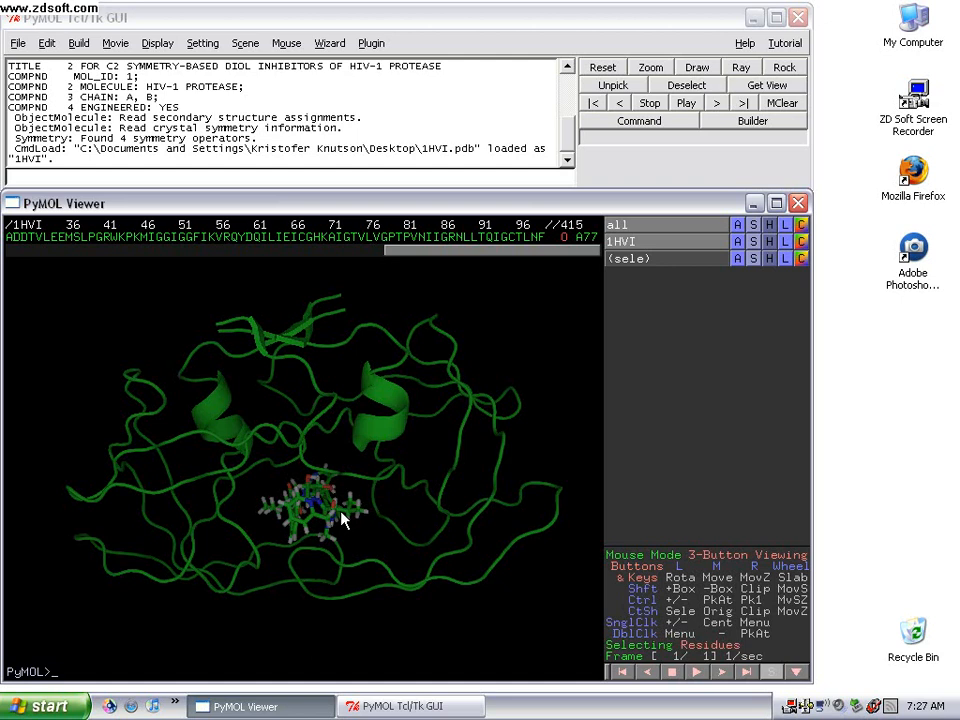
mouse_move(305, 515)
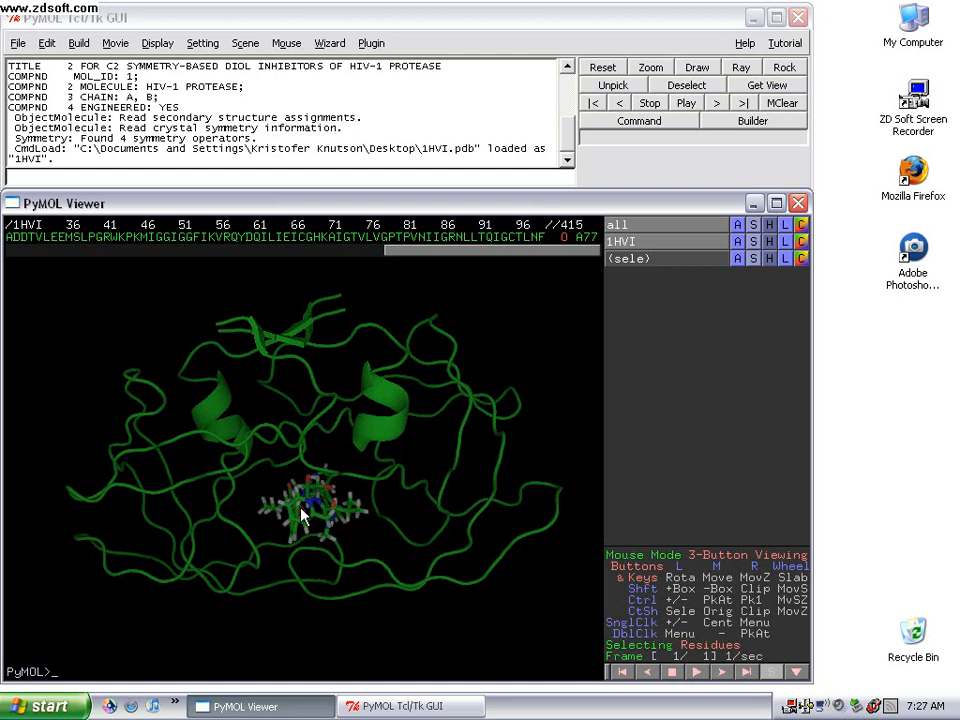
- Select the whole HIV protease inhibitor molecule as a 116-atom selection
left_click(305, 513)
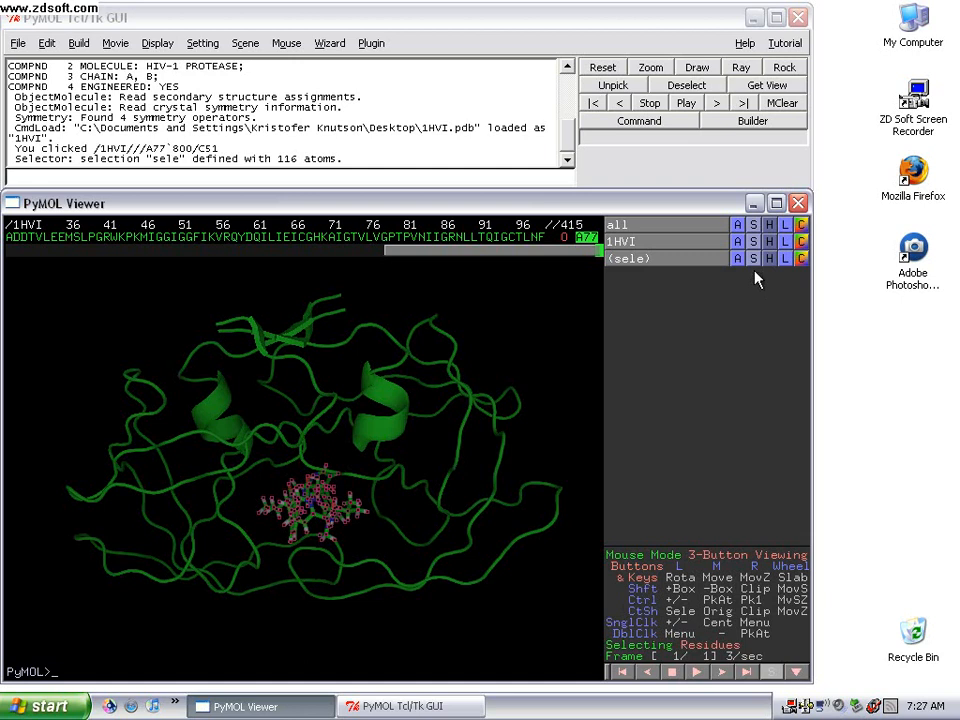
mouse_move(742, 273)
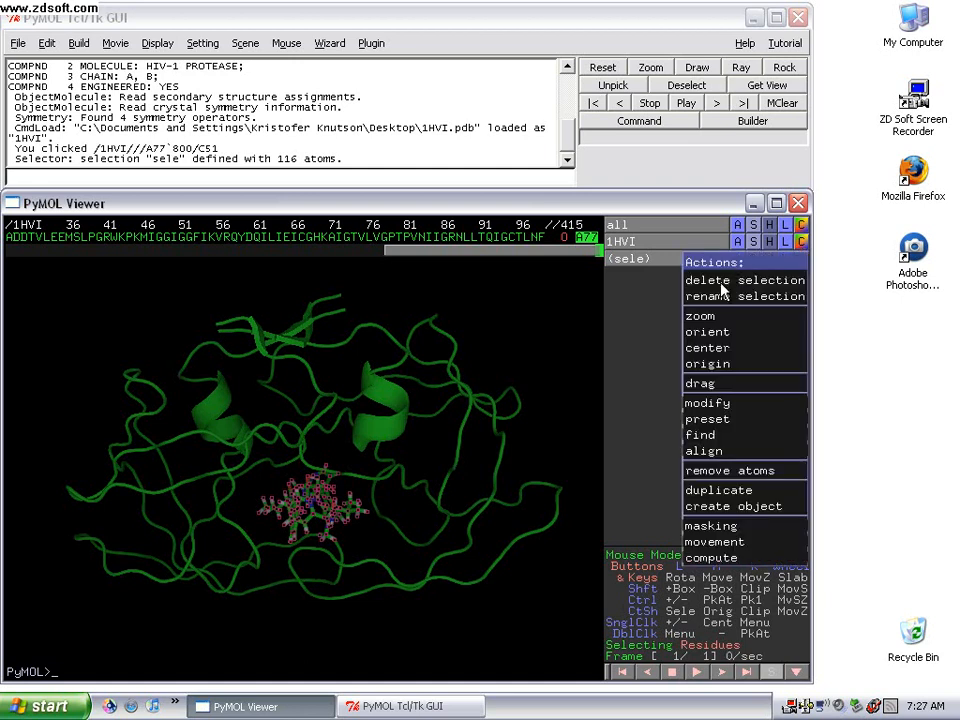
mouse_move(700, 434)
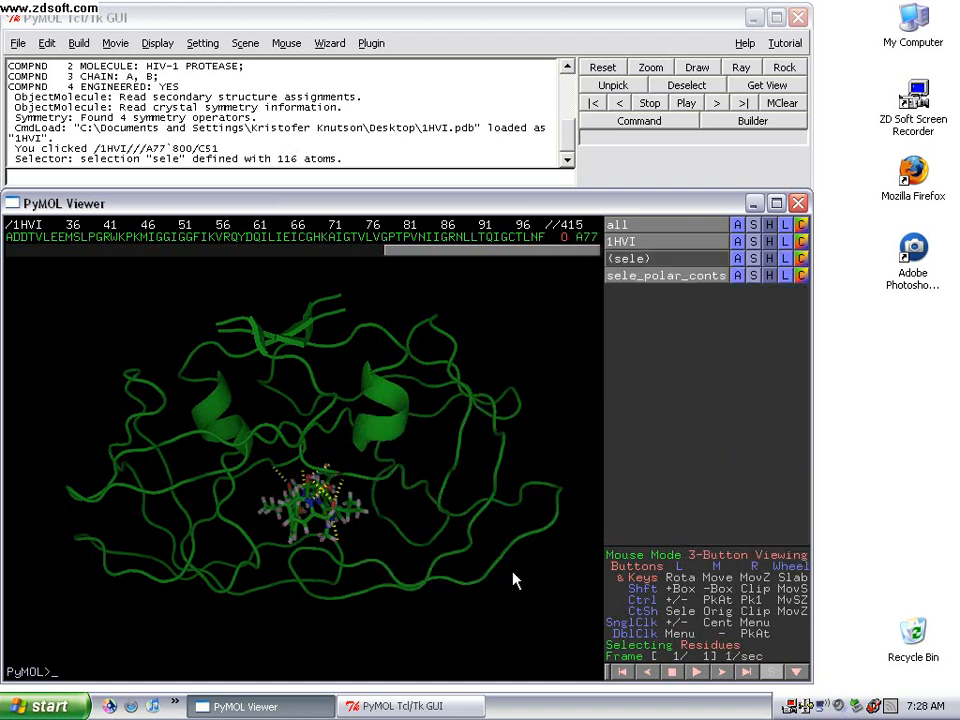
mouse_move(294, 580)
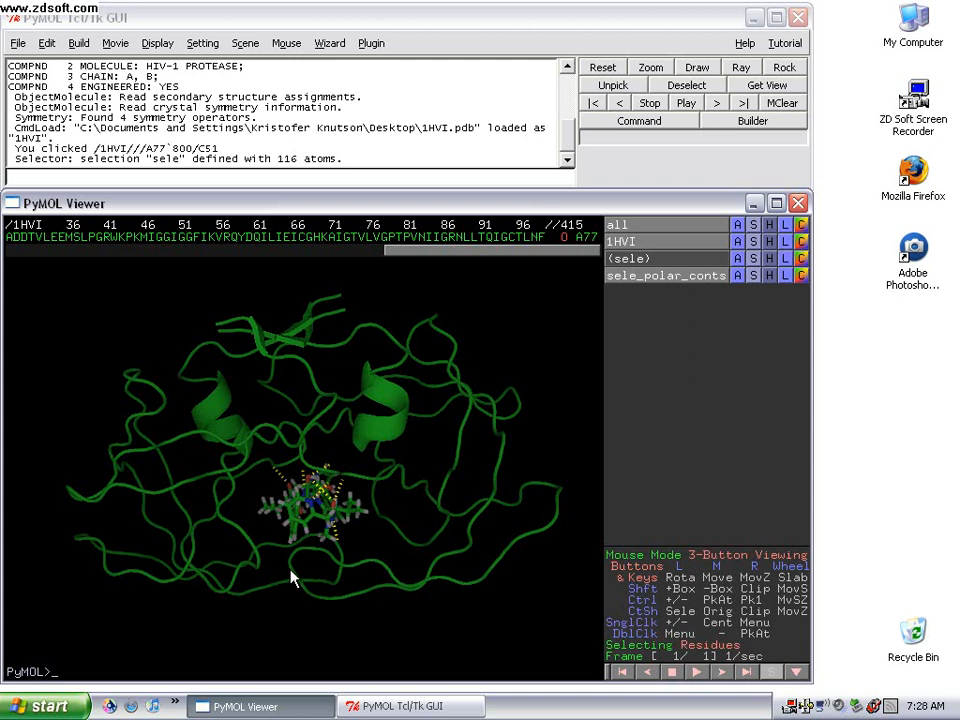
mouse_move(275, 522)
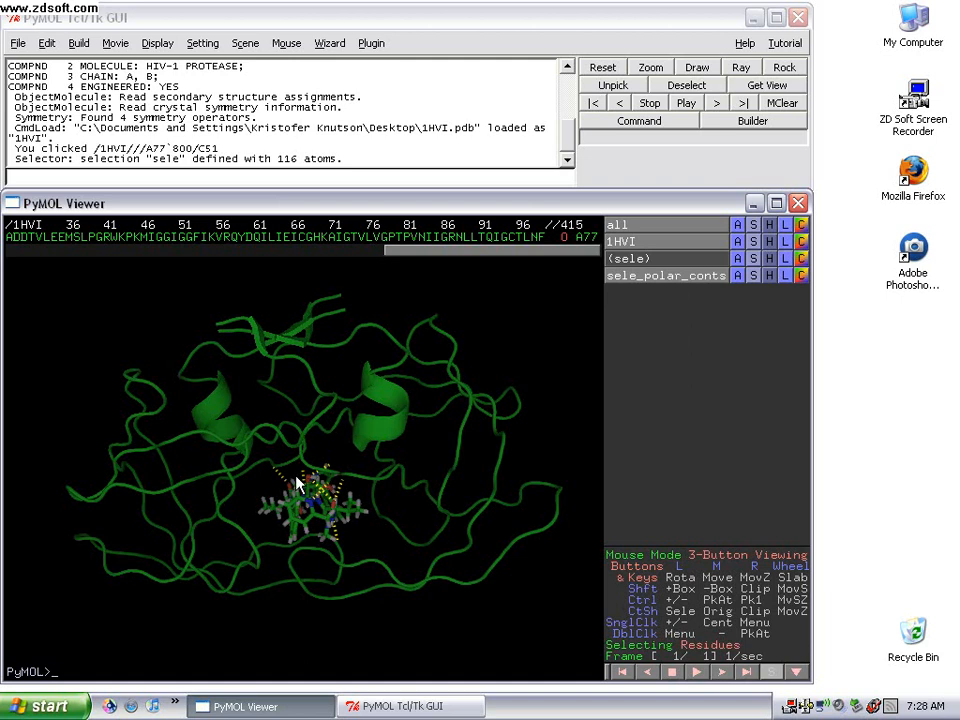
mouse_move(308, 517)
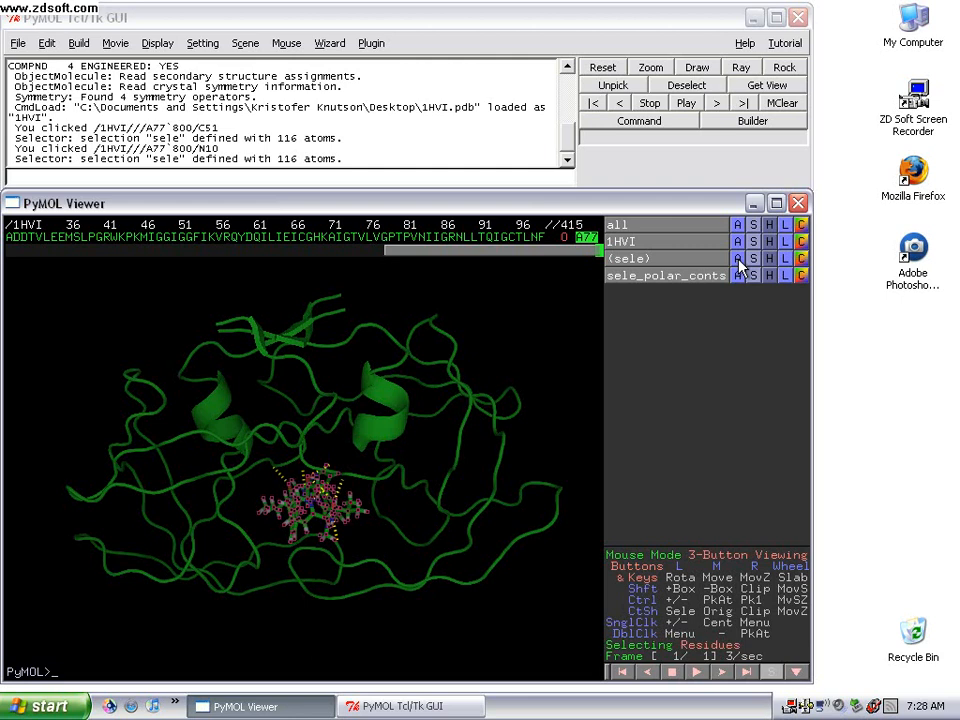
- Zoom the view onto the selected inhibitor inside the protease pocket
left_click(738, 258)
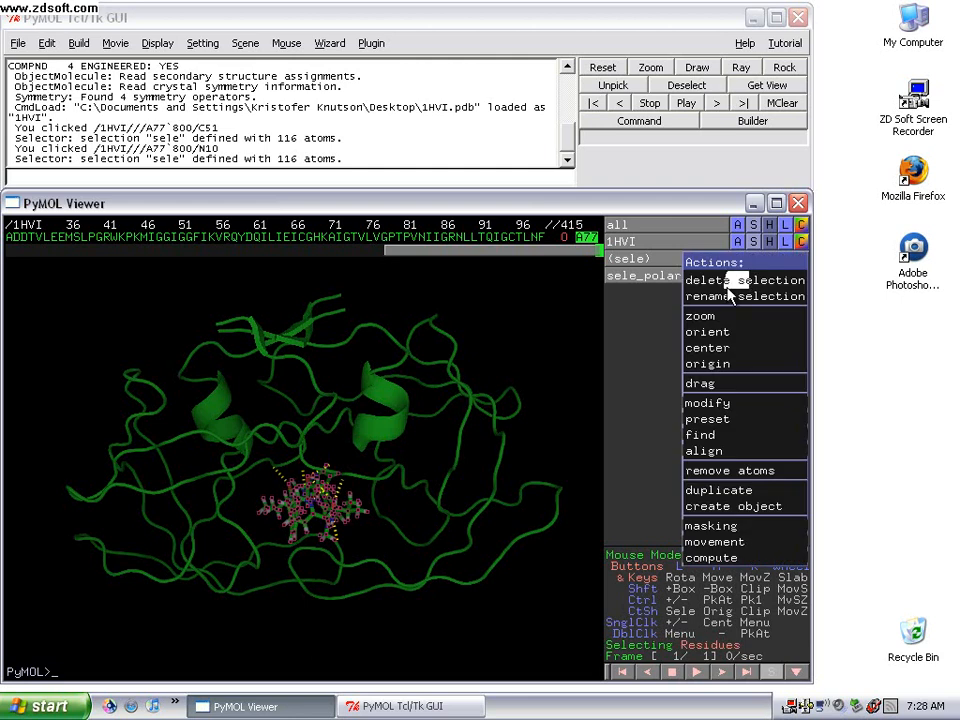
mouse_move(727, 316)
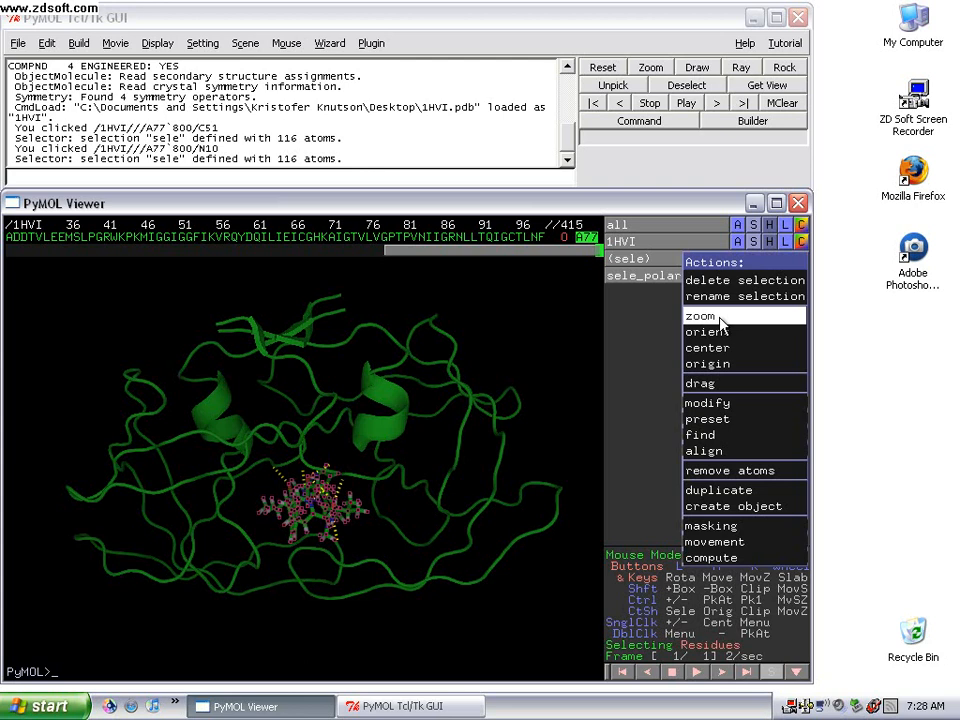
left_click(700, 315)
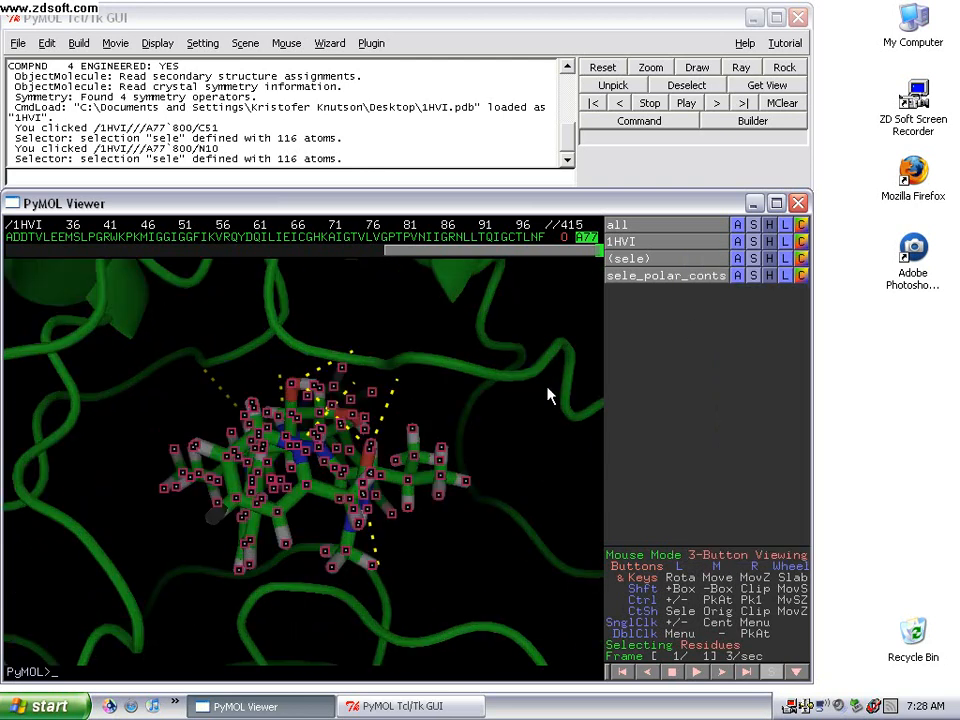
mouse_move(529, 446)
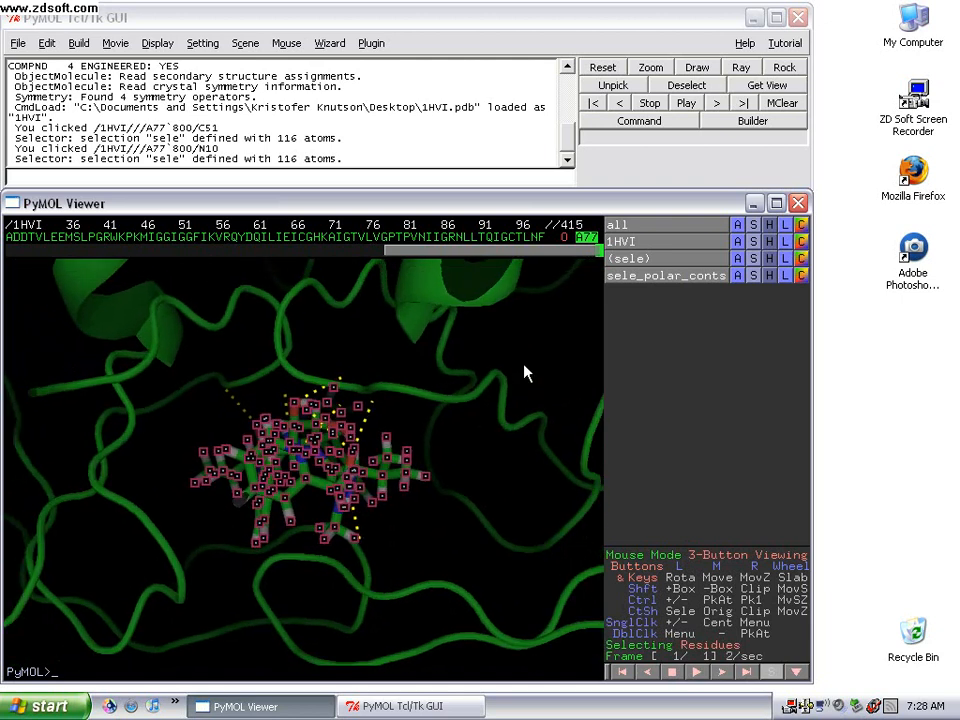
left_click_drag(528, 372, 503, 450)
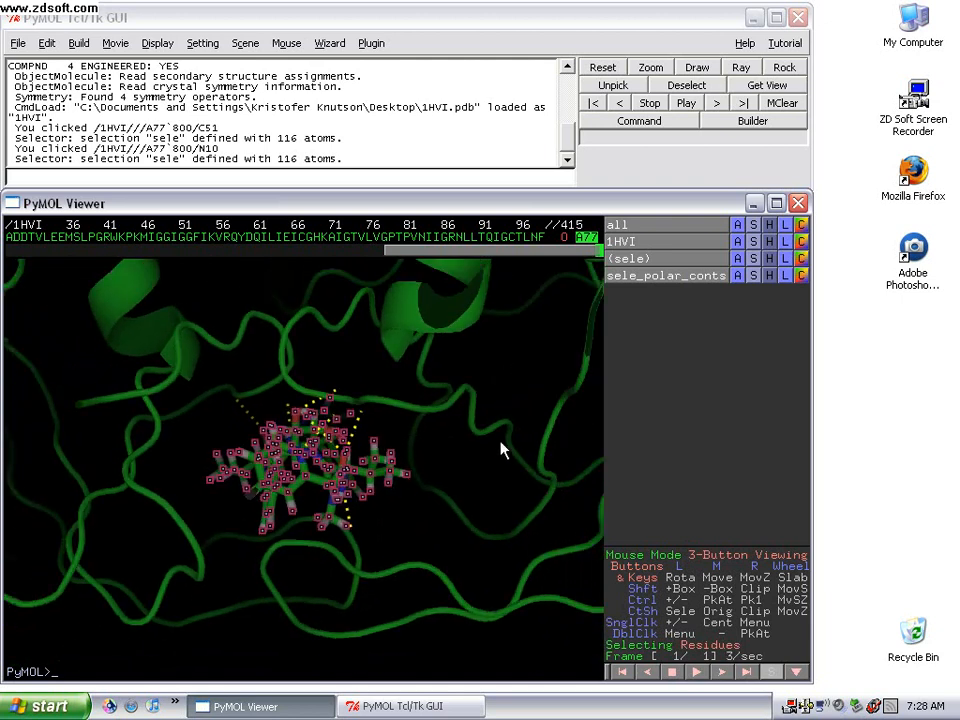
mouse_move(430, 518)
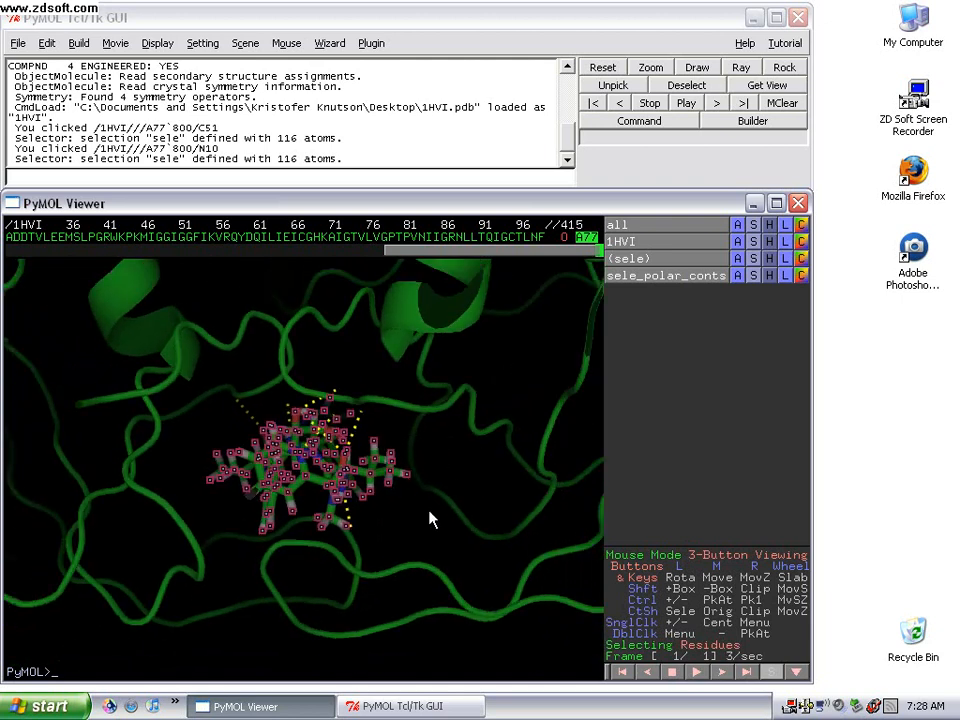
mouse_move(268, 478)
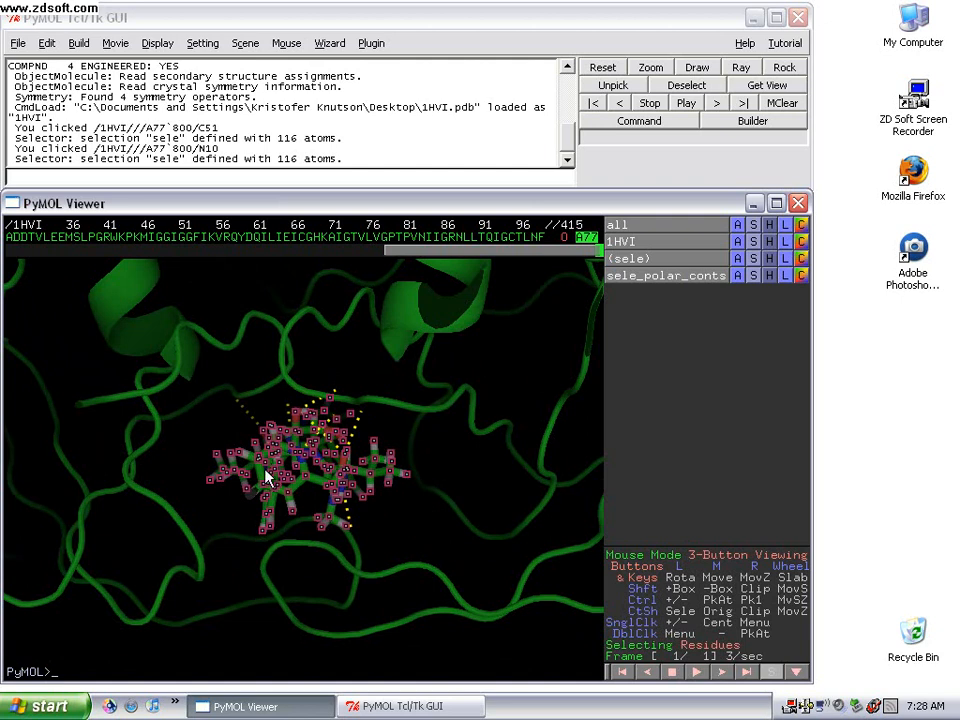
mouse_move(212, 613)
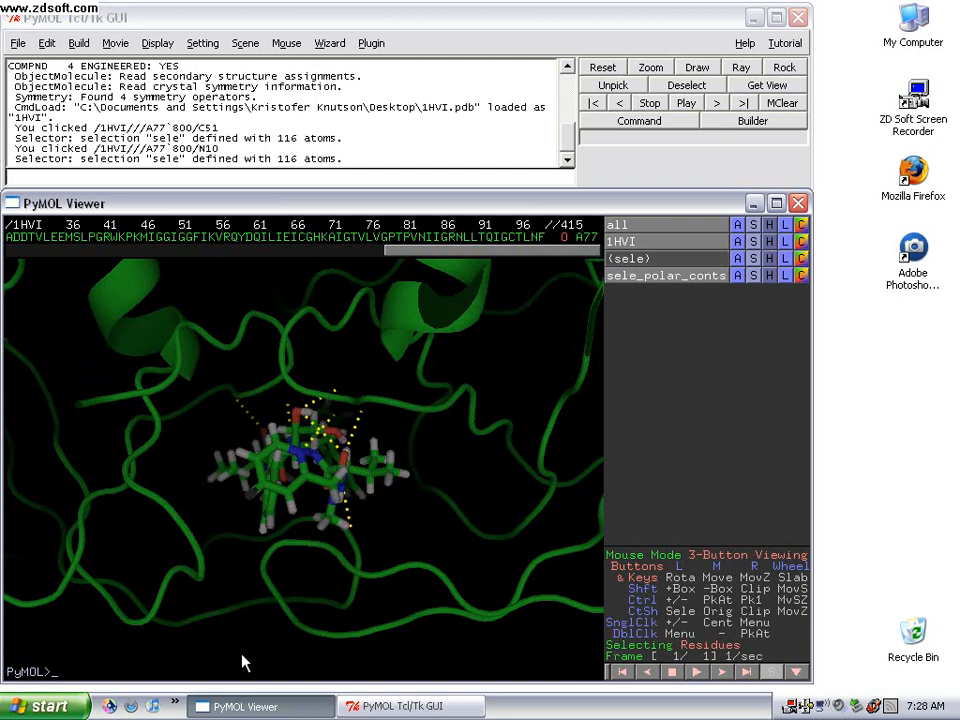
mouse_move(275, 450)
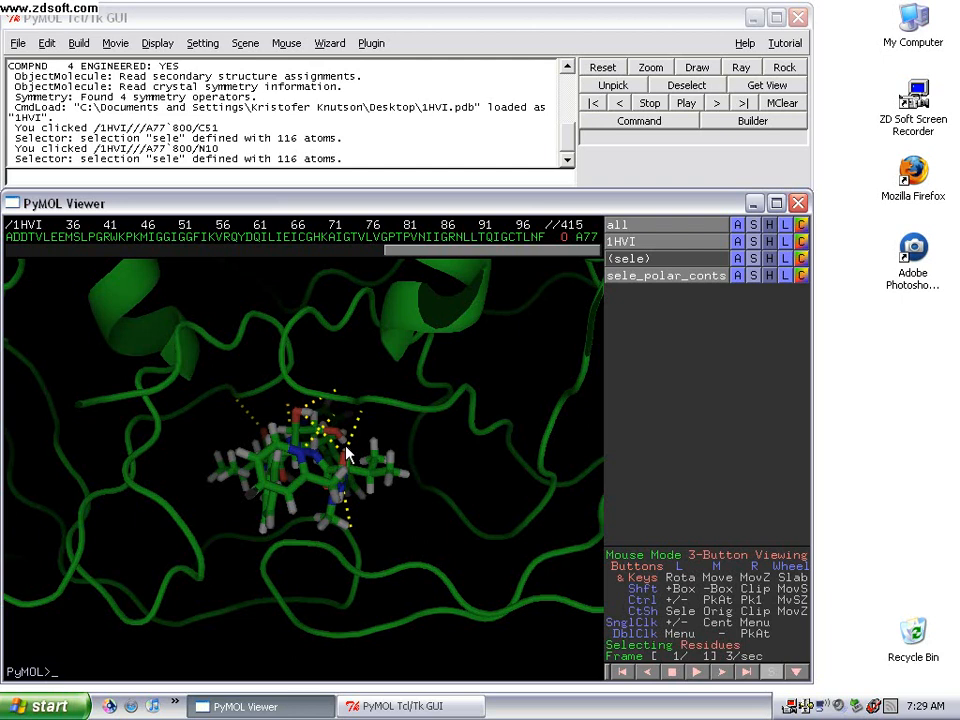
mouse_move(229, 366)
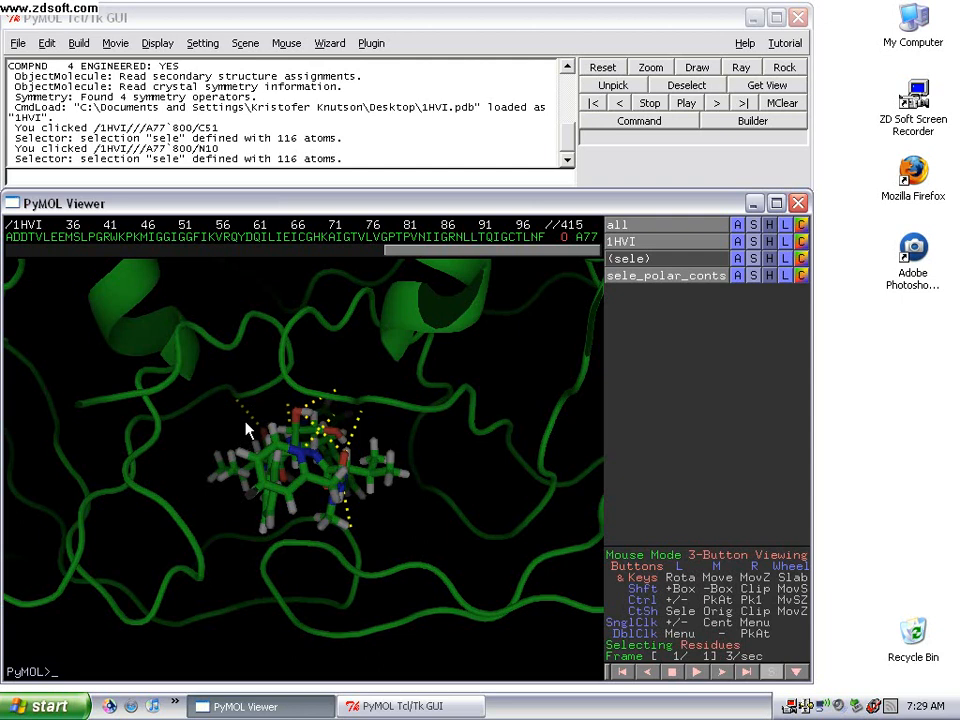
mouse_move(225, 400)
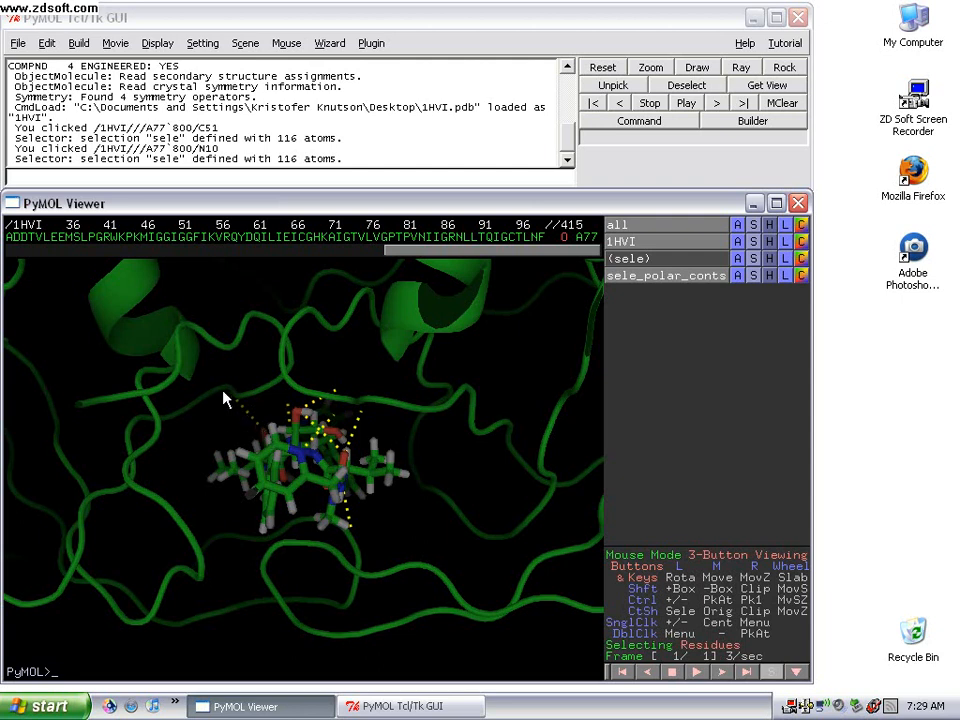
mouse_move(268, 438)
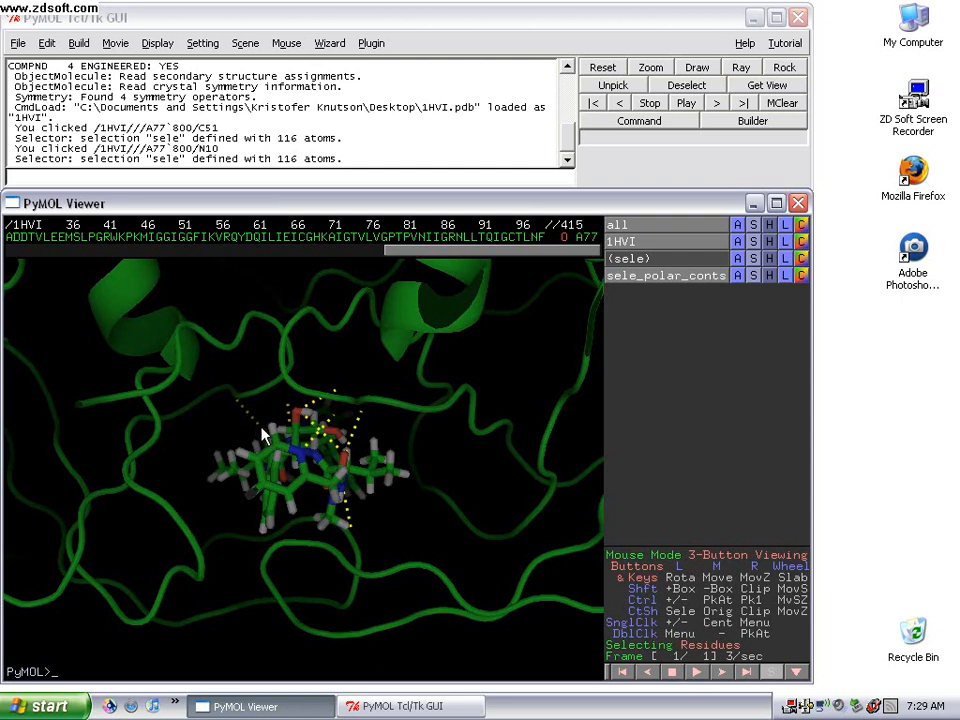
mouse_move(255, 405)
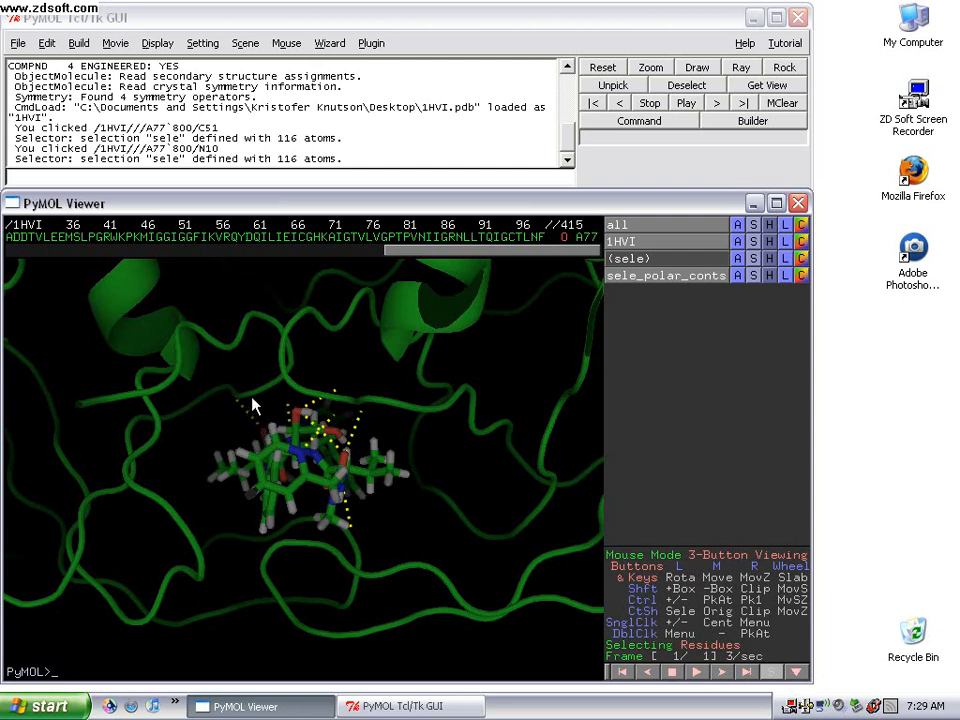
mouse_move(360, 530)
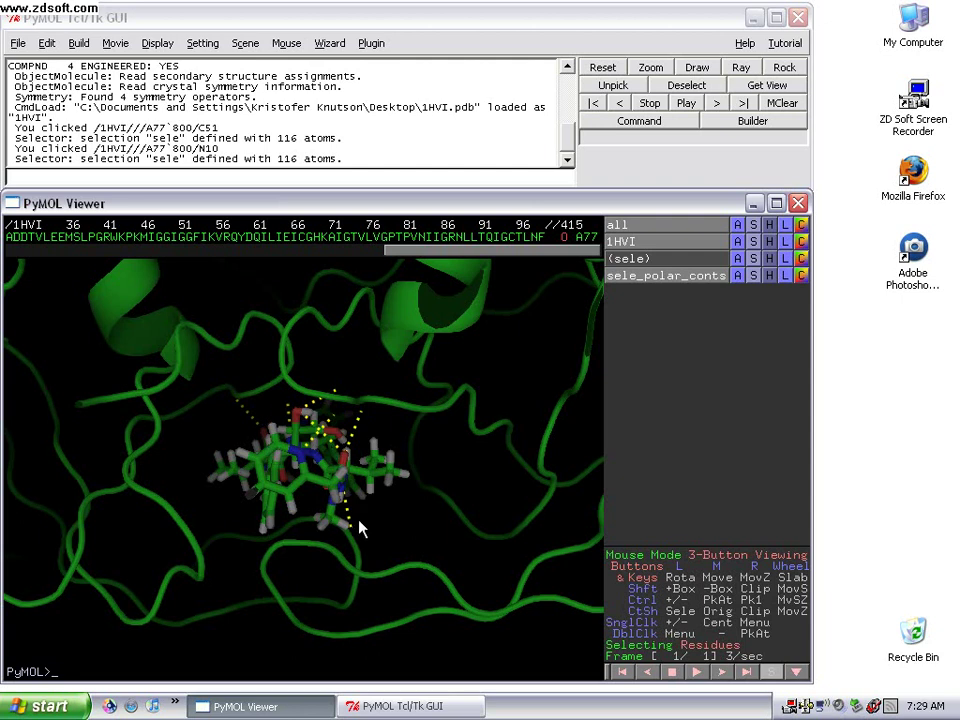
mouse_move(257, 430)
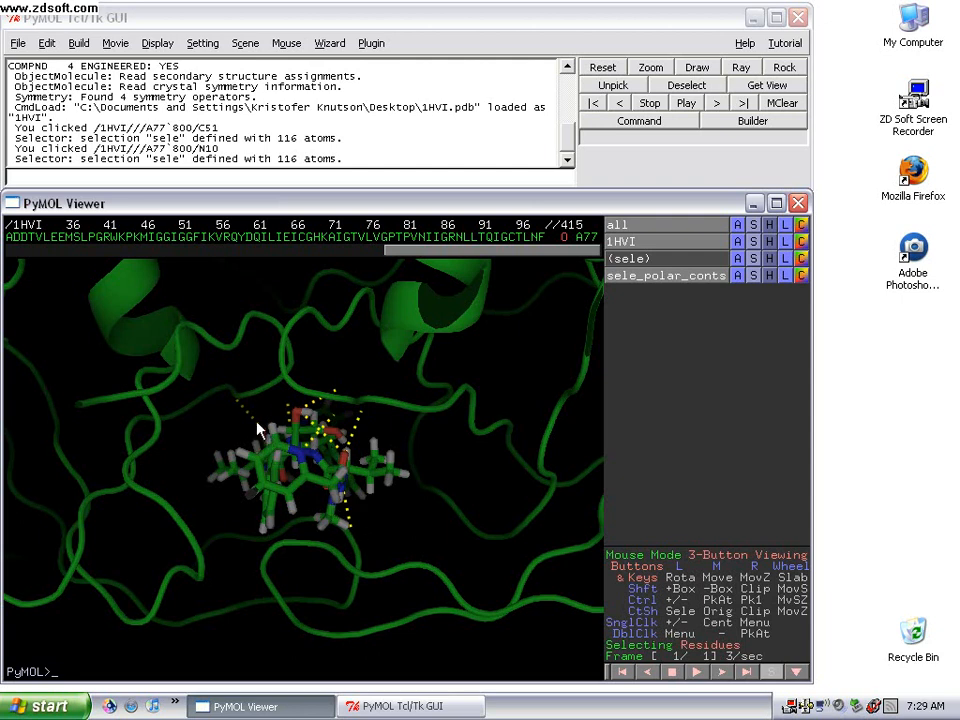
mouse_move(287, 497)
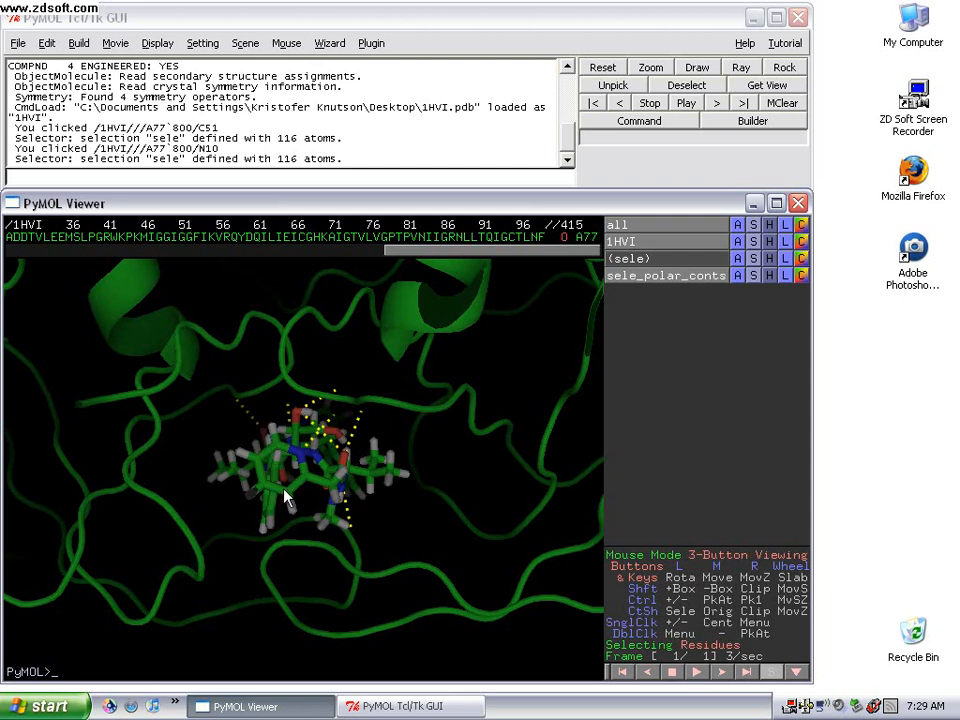
mouse_move(250, 415)
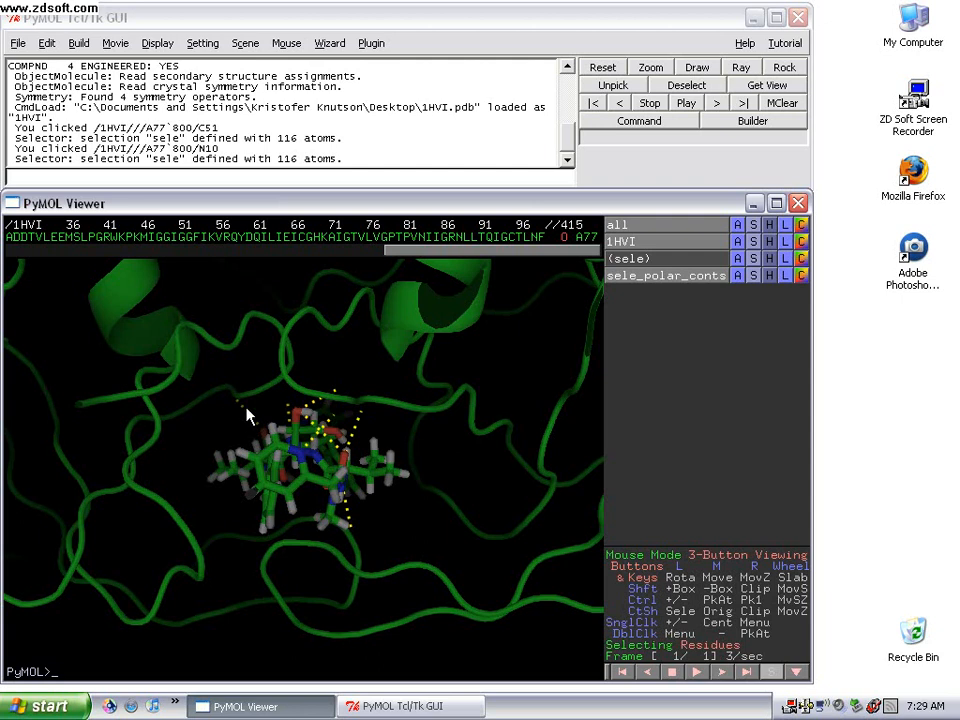
mouse_move(260, 435)
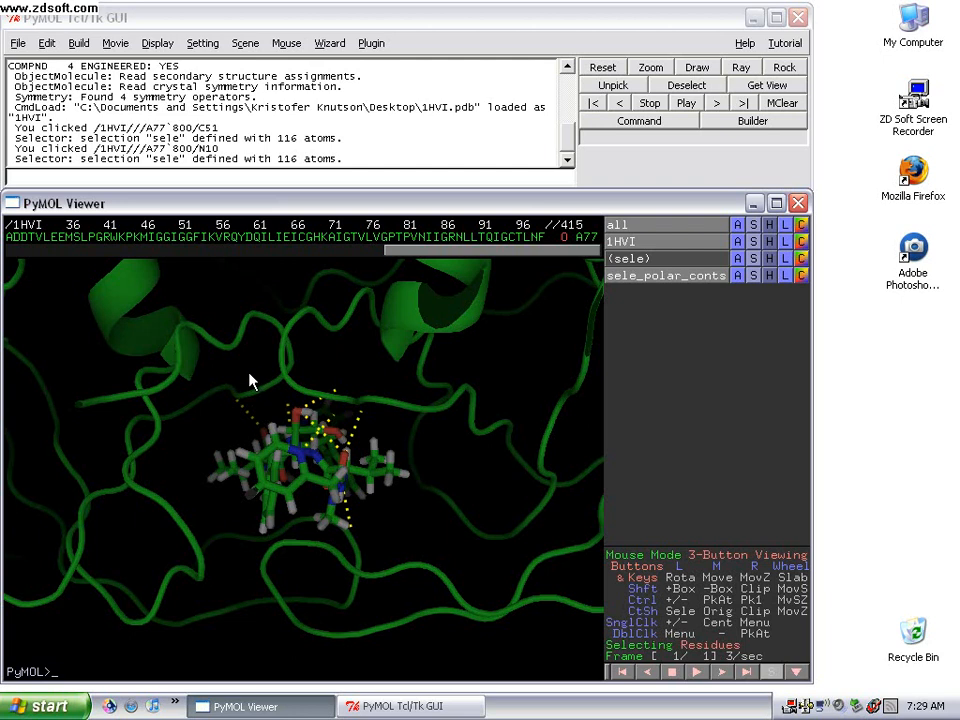
mouse_move(248, 373)
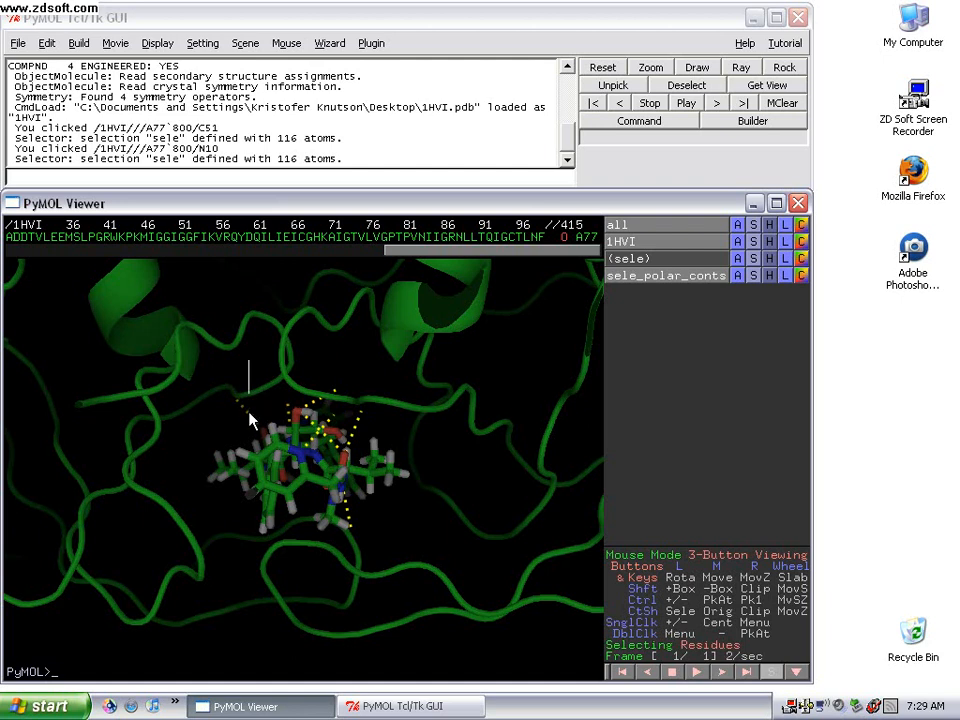
mouse_move(238, 428)
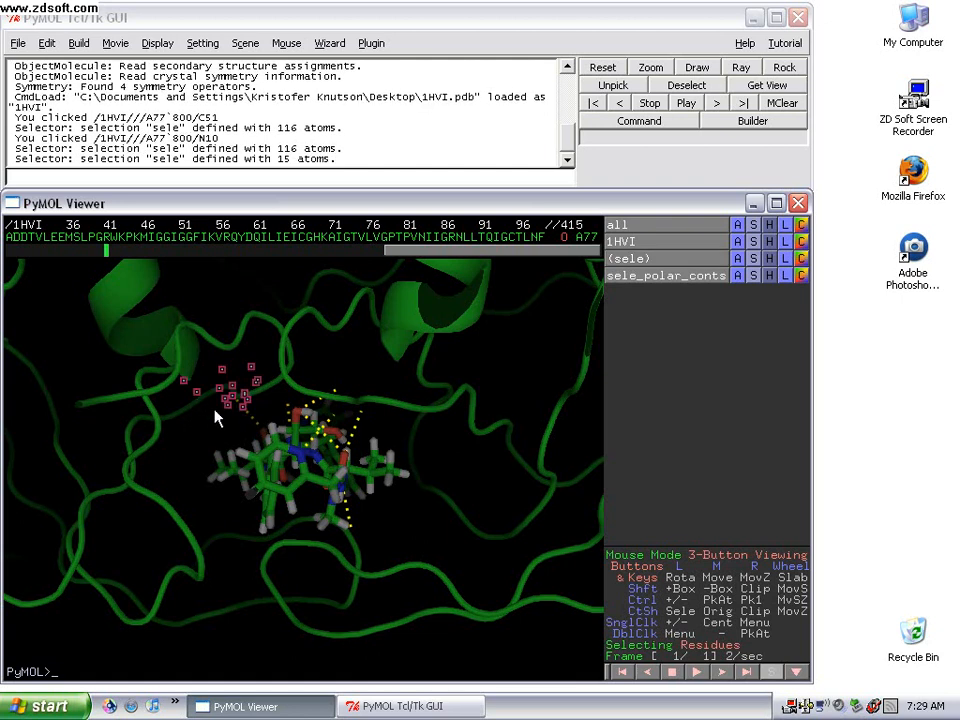
mouse_move(277, 398)
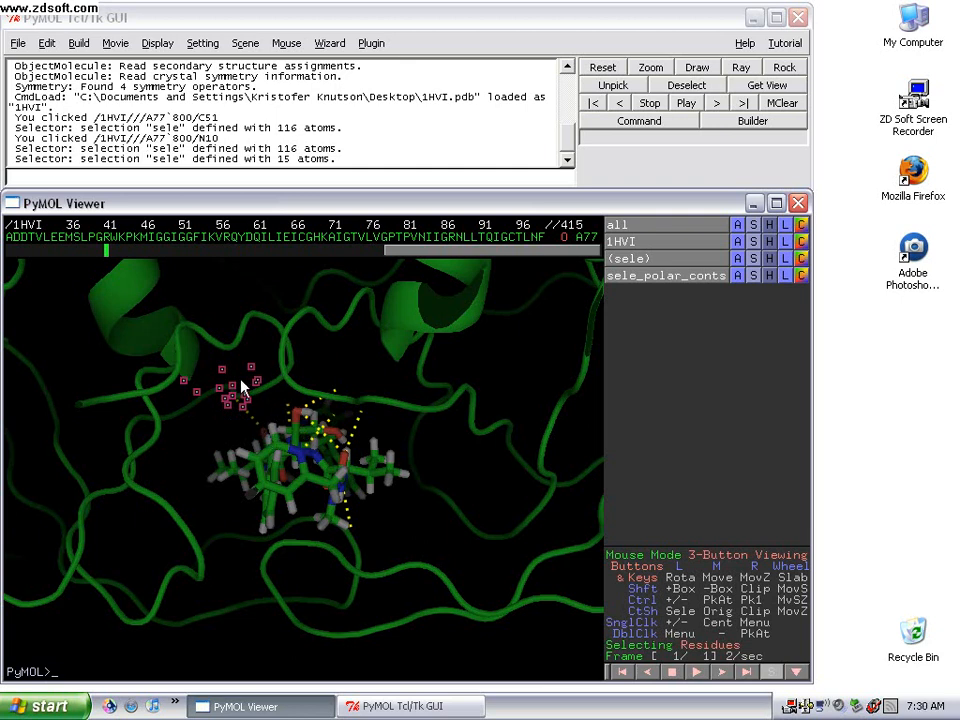
mouse_move(420, 265)
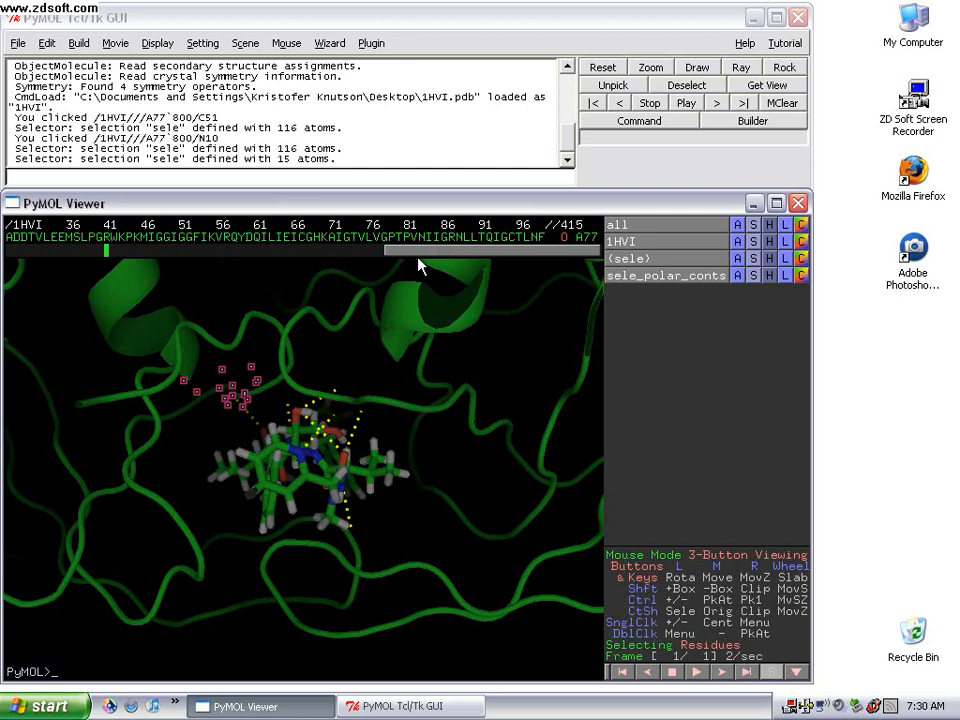
mouse_move(288, 230)
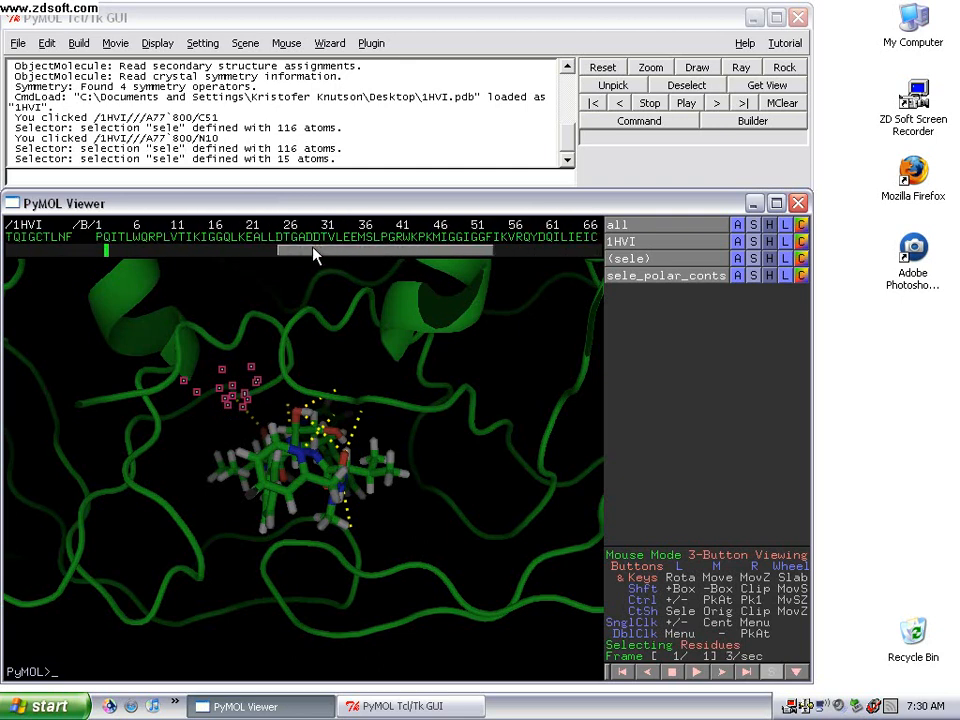
- Scroll the sequence strip to show the highlighted residues around positions 26–31
left_click_drag(290, 248, 200, 248)
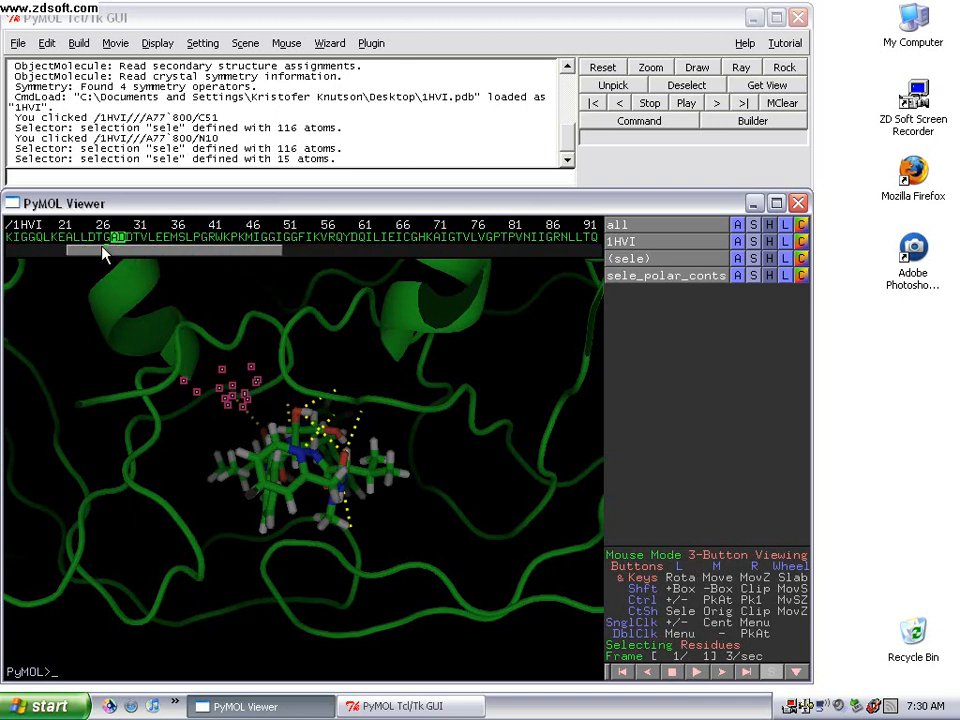
mouse_move(177, 308)
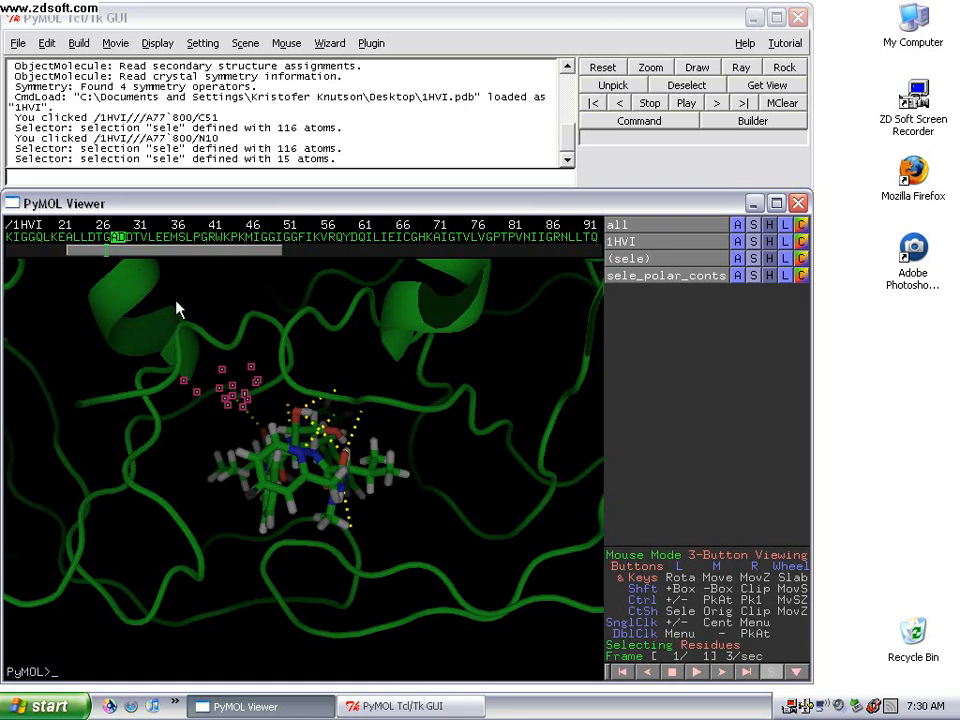
mouse_move(231, 446)
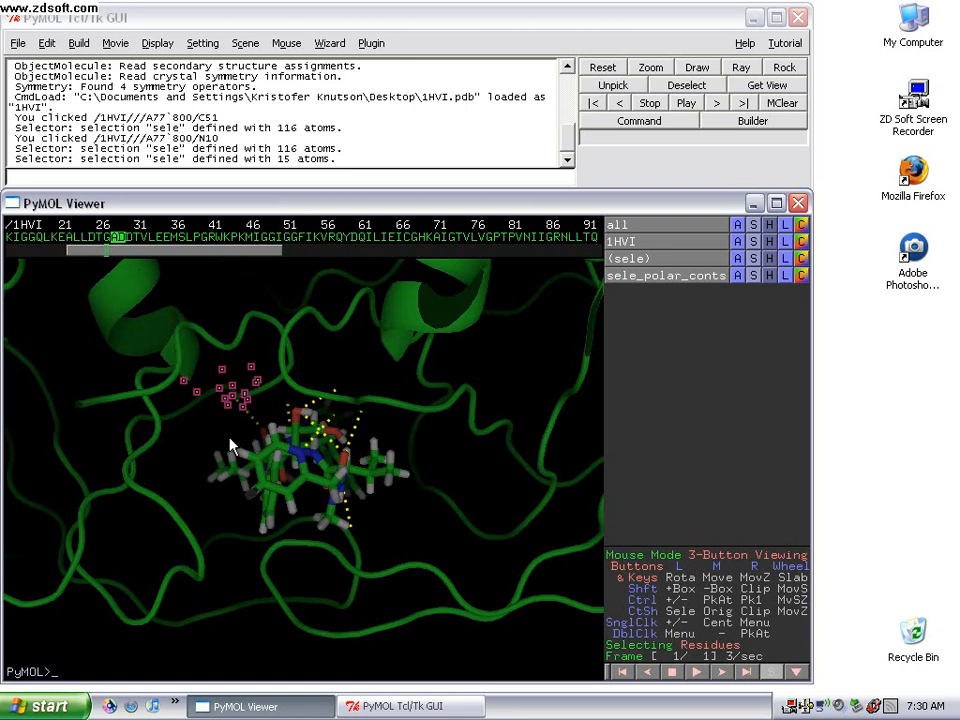
mouse_move(295, 415)
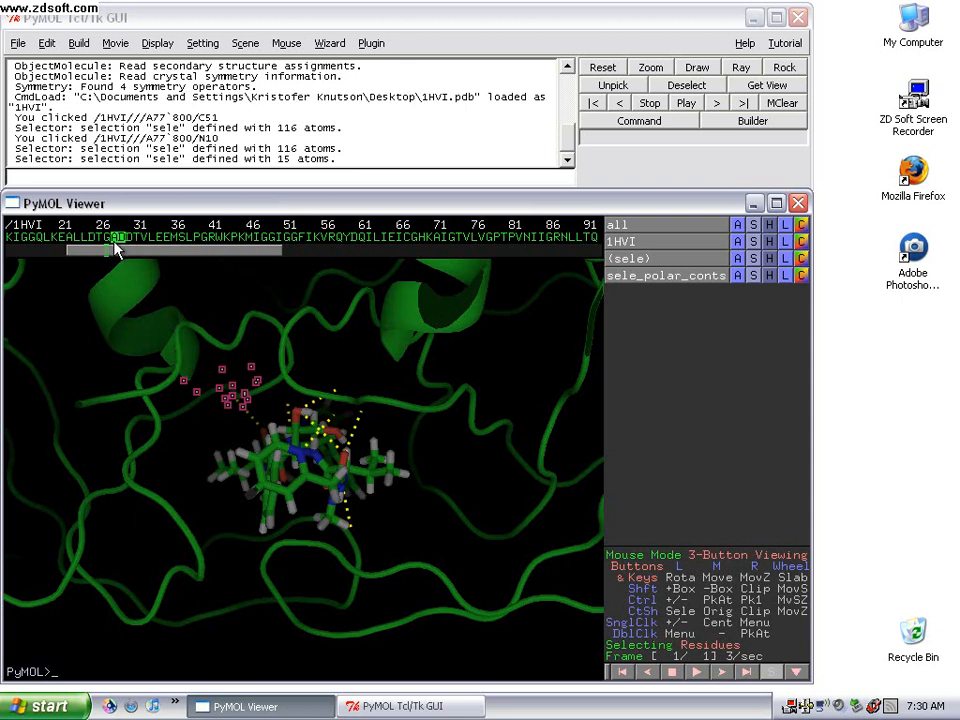
mouse_move(240, 450)
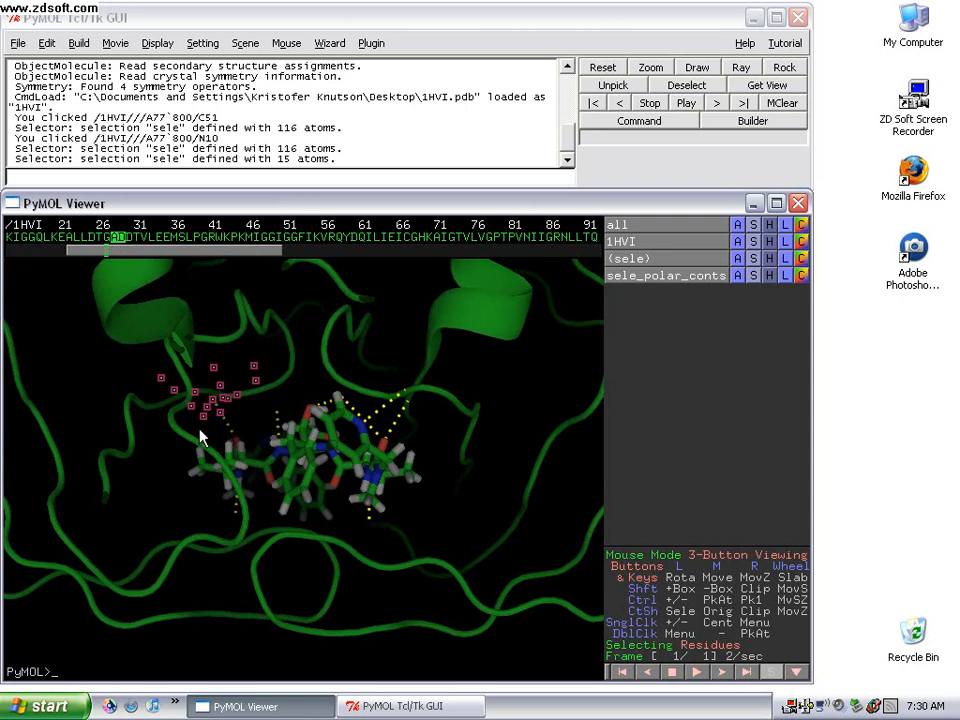
- Display the contact residue as lines and add pocket residues, including chain B Ile 84
left_click_drag(200, 435, 235, 440)
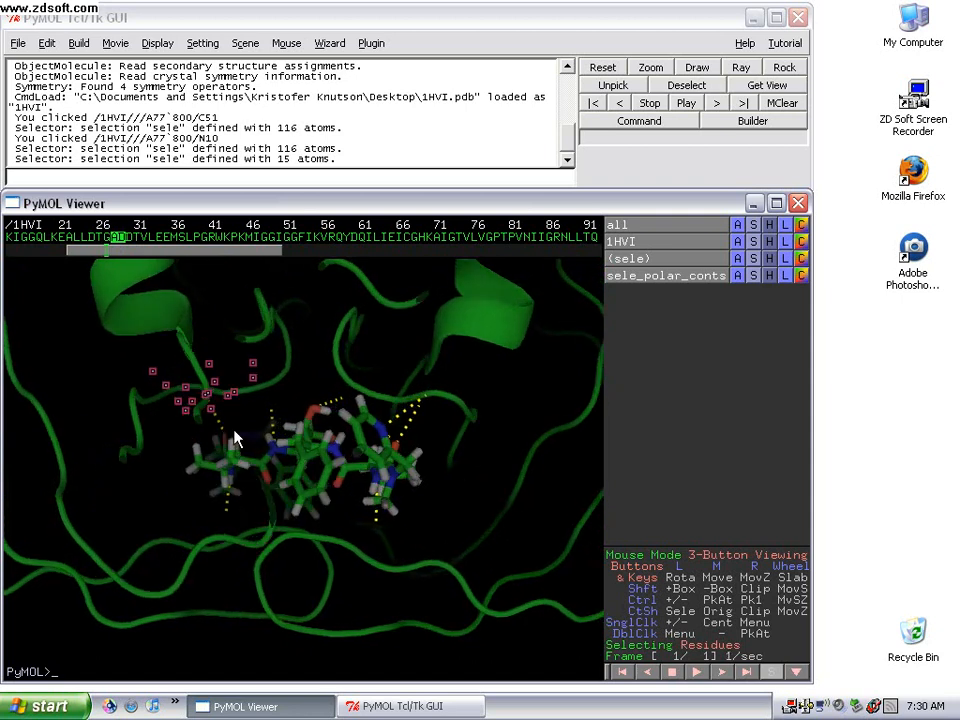
left_click_drag(237, 438, 267, 448)
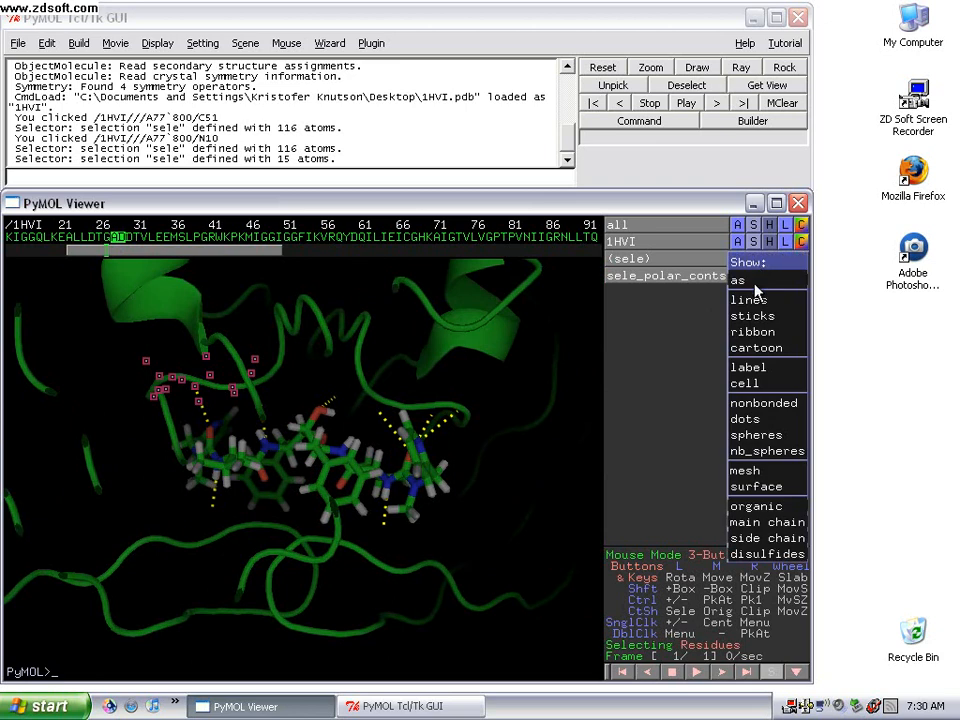
left_click(370, 410)
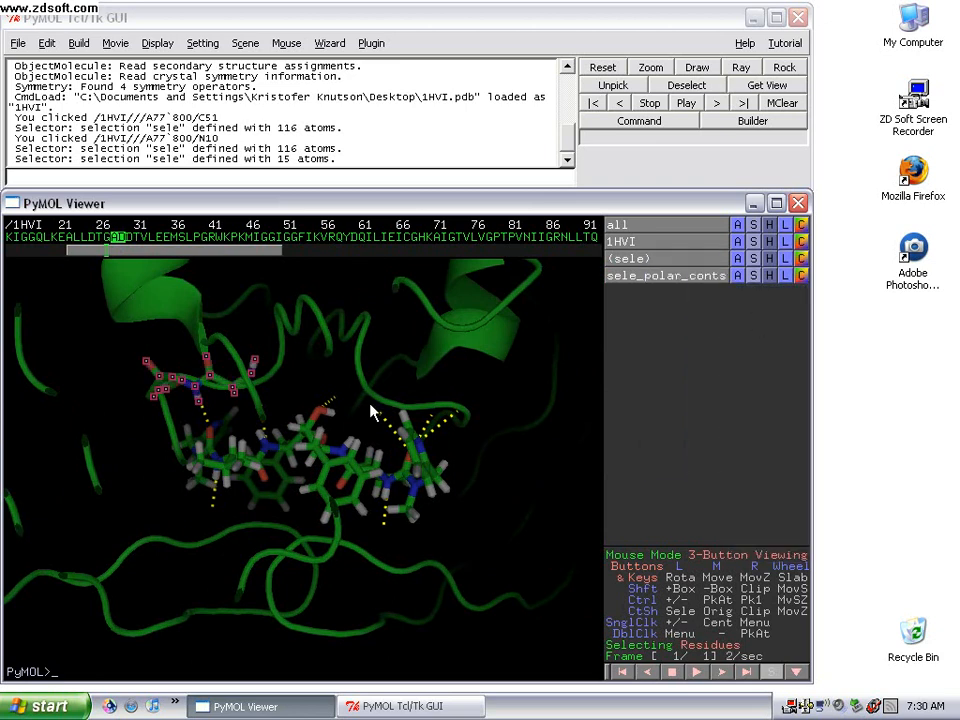
left_click(330, 420)
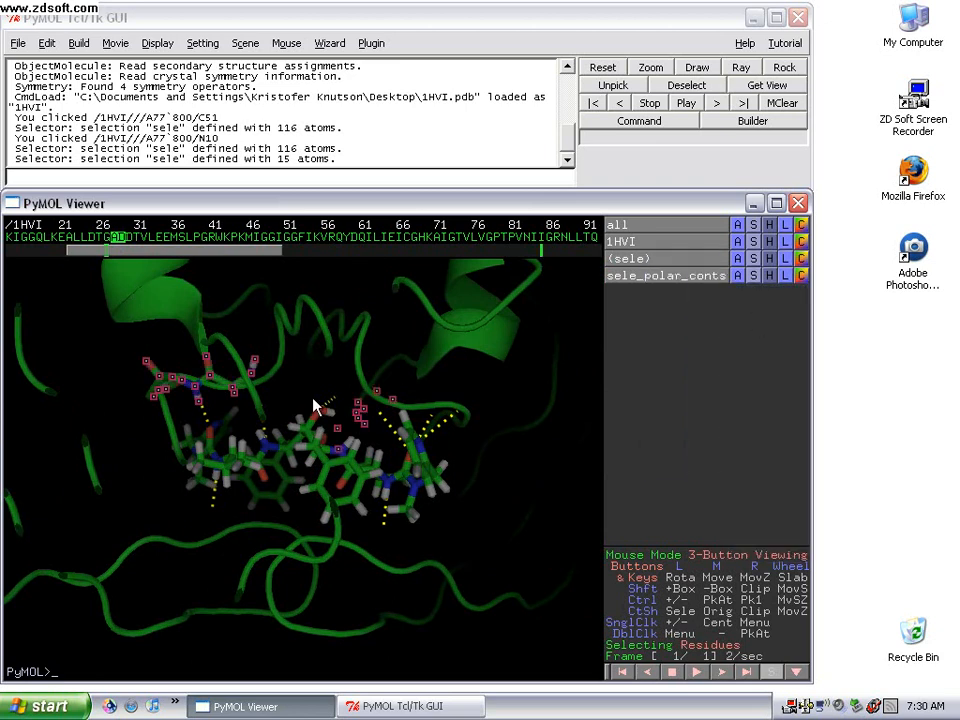
left_click(313, 363)
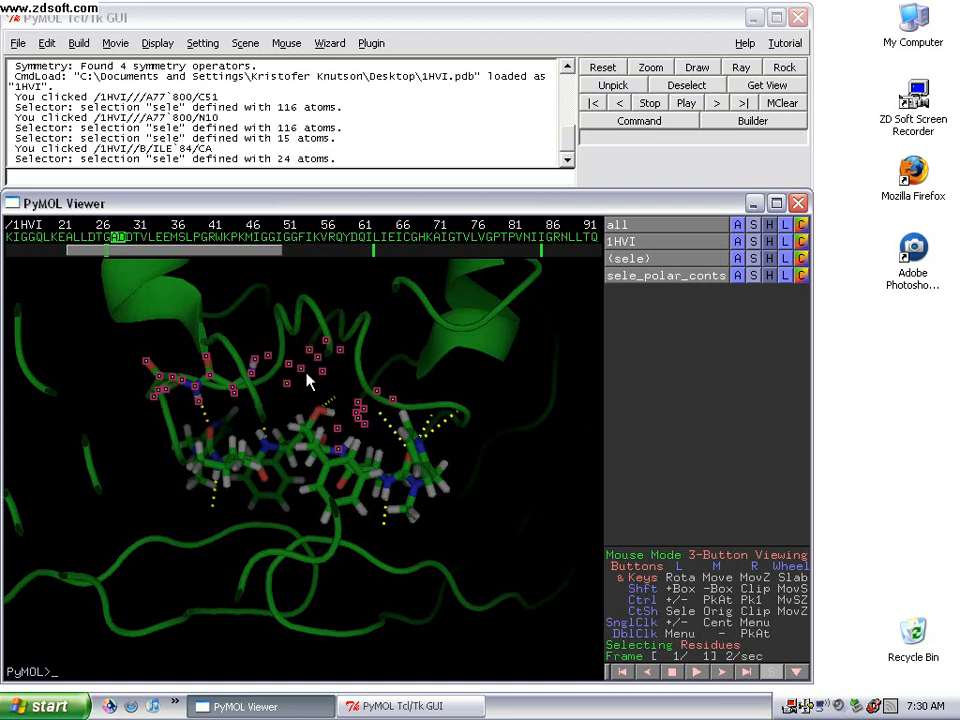